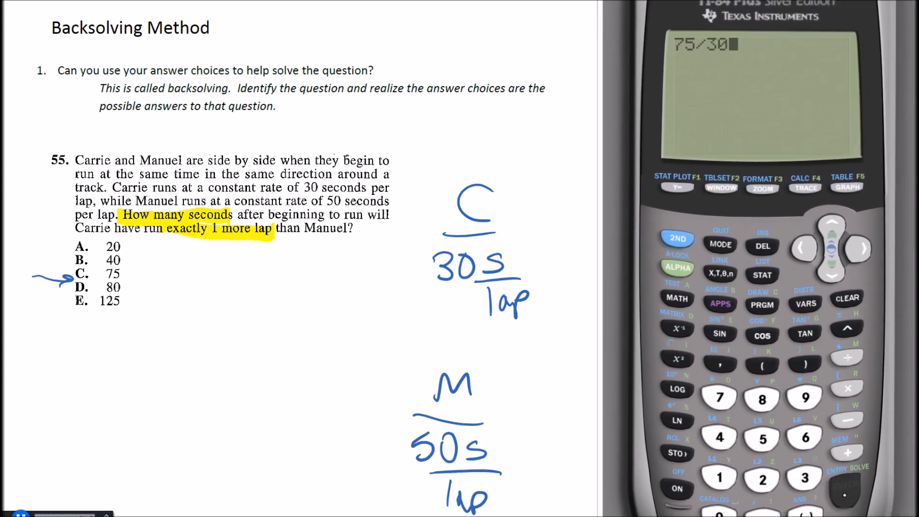
Note 2.5 laps versus 1.5 laps and circle answer choice C, 75 seconds
{"action": "left_click", "coordinate": [844, 484]}
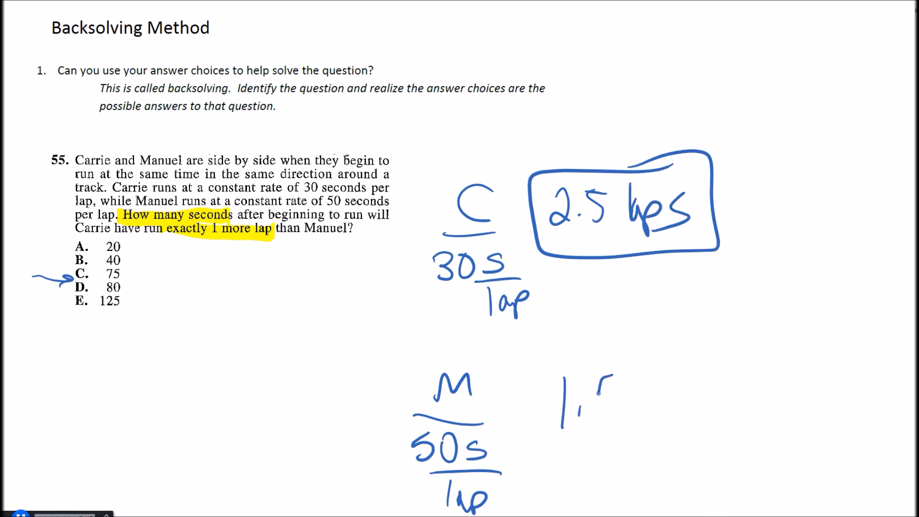
{"action": "type", "text": "1.5 lps"}
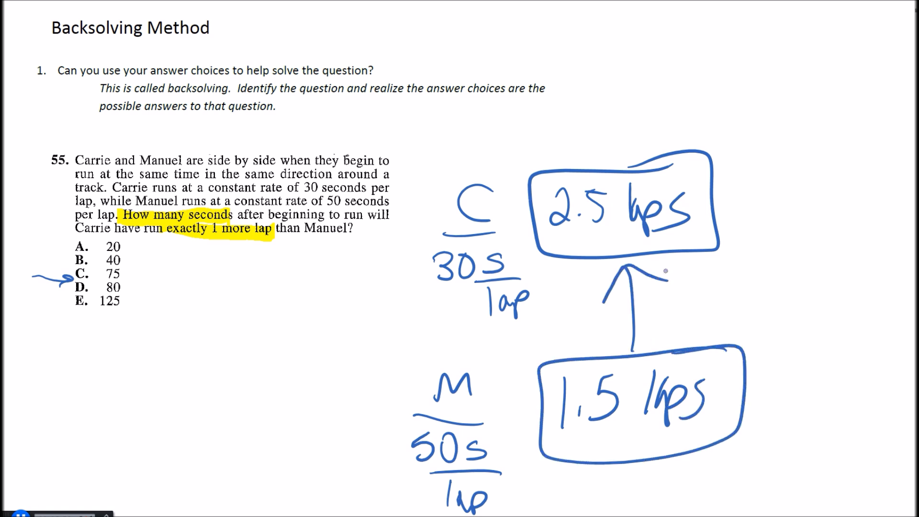
{"action": "left_click_drag", "start_coordinate": [71, 273], "coordinate": [123, 279]}
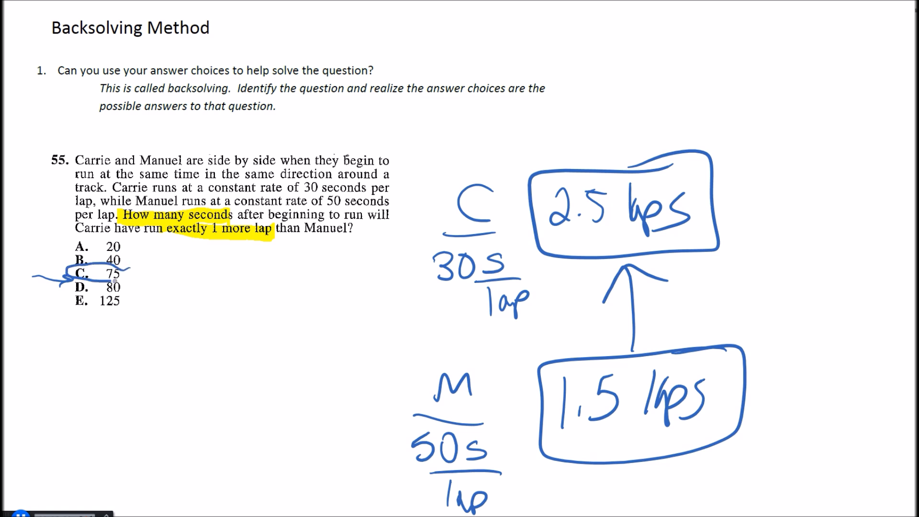
{"action": "left_click_drag", "start_coordinate": [76, 275], "coordinate": [118, 267]}
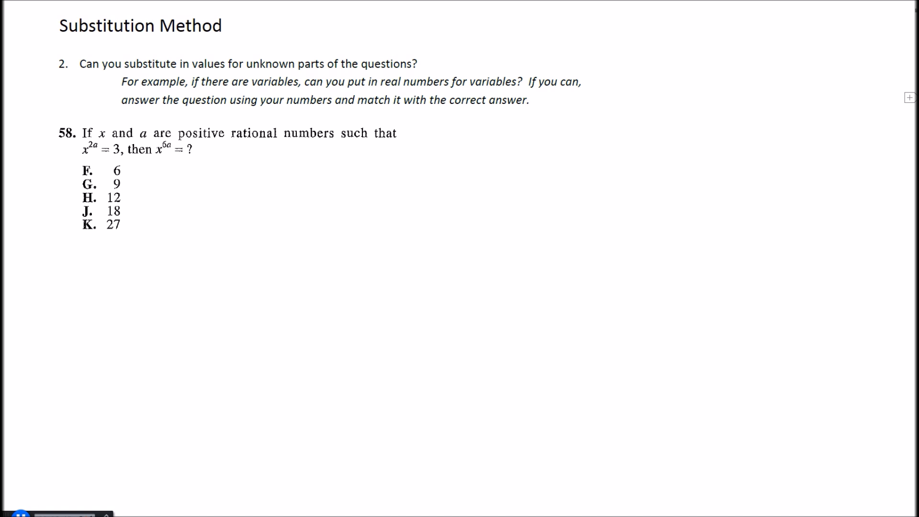
Write x^2a = 3, pick x = 3, reduce to 2a = 1, and box x = 3, a = 1/2
{"action": "left_click_drag", "start_coordinate": [249, 209], "coordinate": [275, 258]}
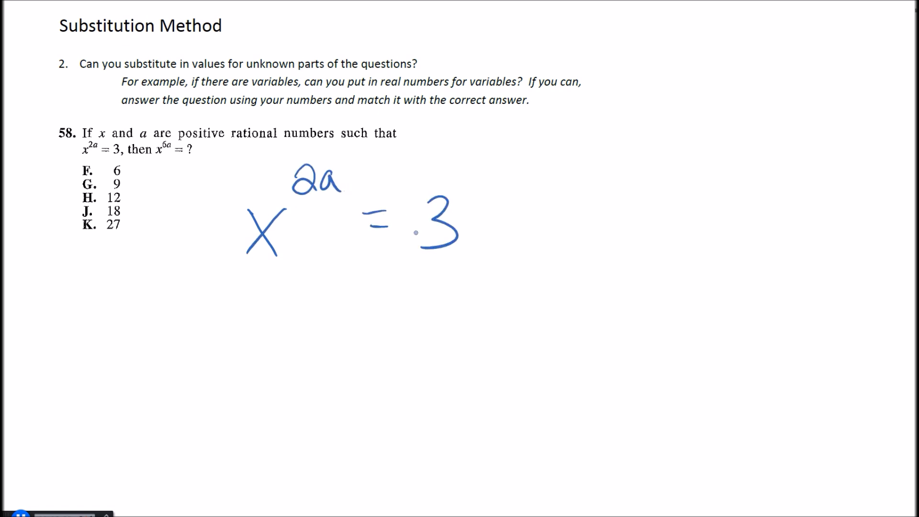
{"action": "left_click_drag", "start_coordinate": [540, 152], "coordinate": [586, 149]}
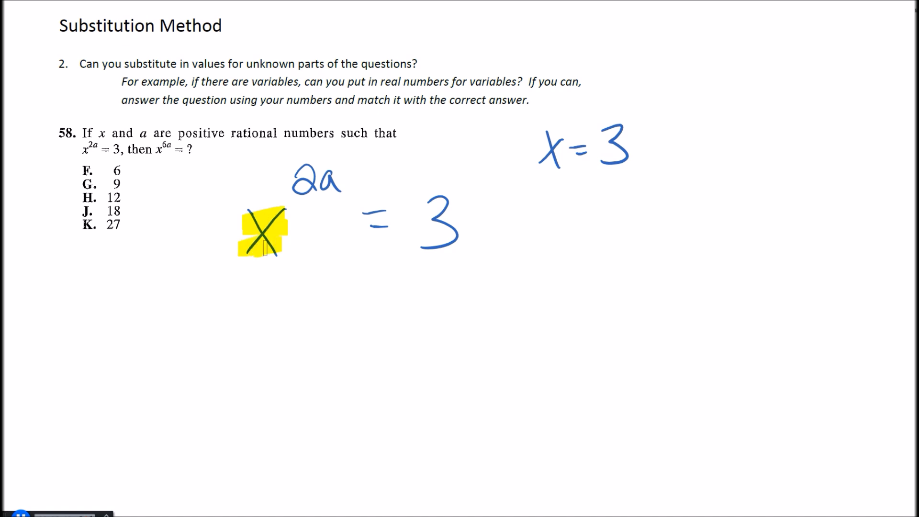
{"action": "left_click_drag", "start_coordinate": [261, 328], "coordinate": [276, 381]}
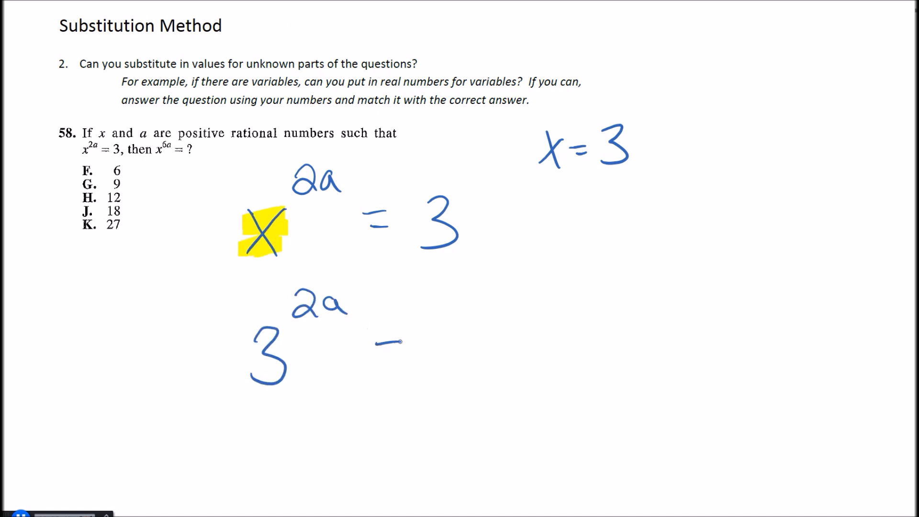
{"action": "left_click_drag", "start_coordinate": [381, 346], "coordinate": [451, 340]}
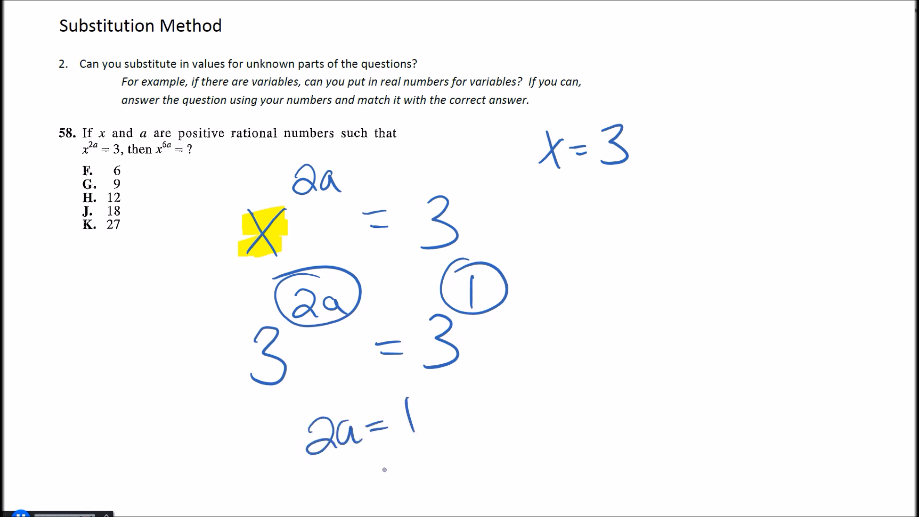
{"action": "left_click_drag", "start_coordinate": [305, 422], "coordinate": [363, 480]}
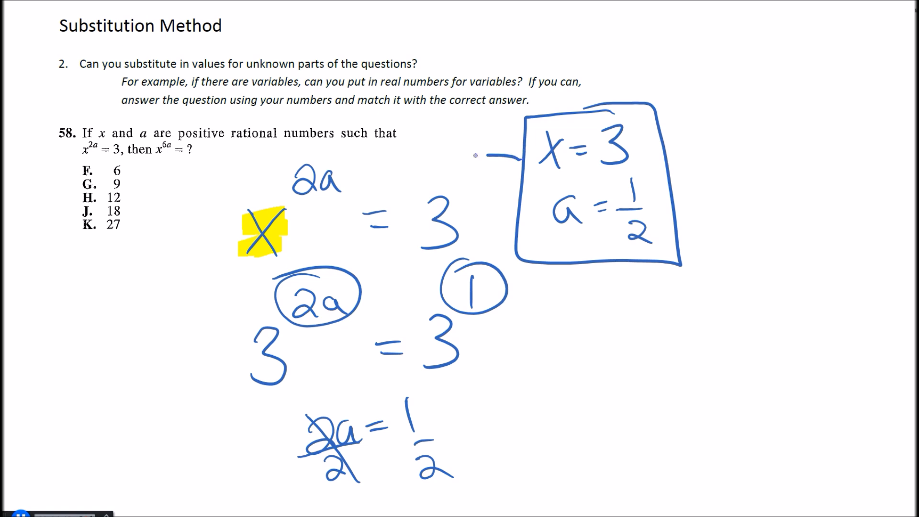
Arrow the boxed values to the question and write x^6a = 3^(6·1/2) in red
{"action": "left_click_drag", "start_coordinate": [498, 156], "coordinate": [155, 175]}
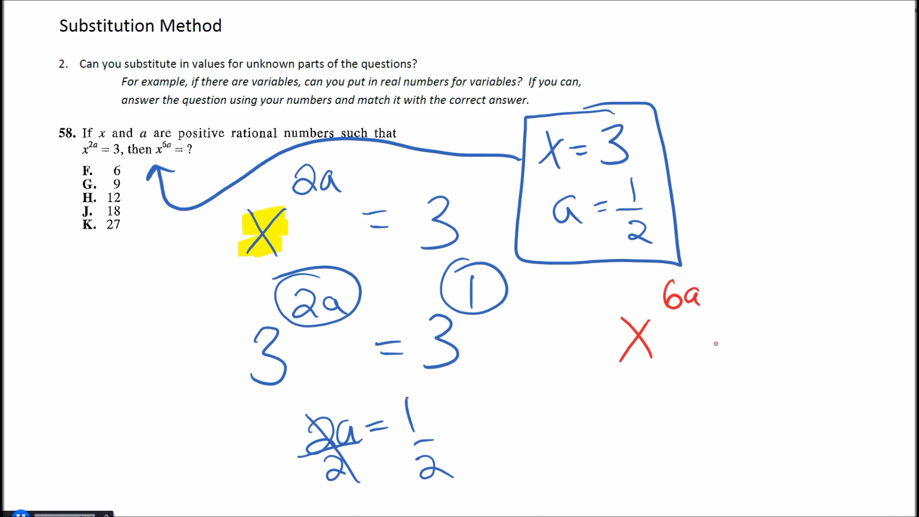
{"action": "left_click_drag", "start_coordinate": [721, 339], "coordinate": [786, 317]}
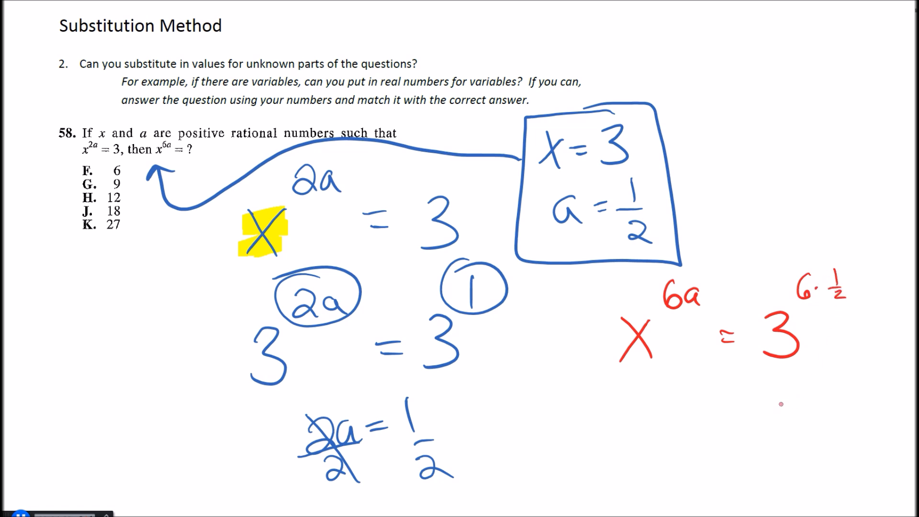
{"action": "type", "text": "= 3"}
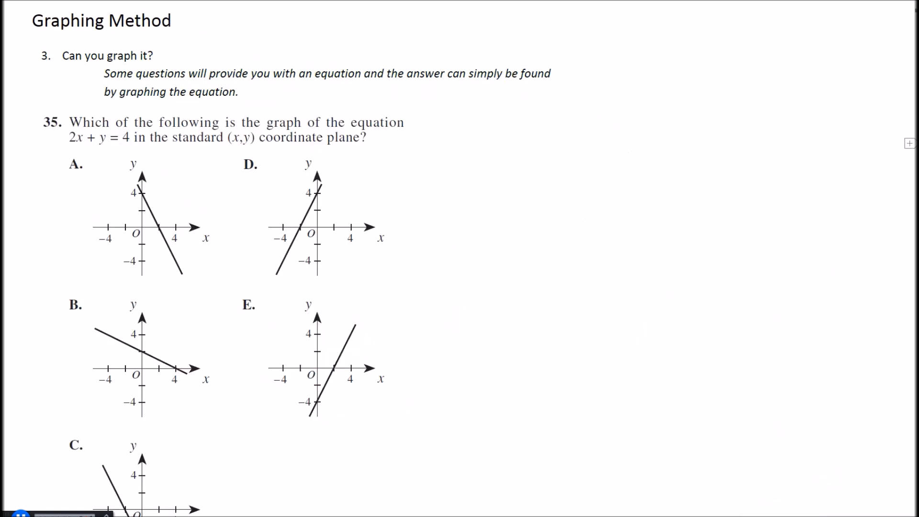
Write y = mx + b, subtract 2x from 2x + y = 4, and box y = -2x + 4
{"action": "left_click_drag", "start_coordinate": [355, 30], "coordinate": [346, 55]}
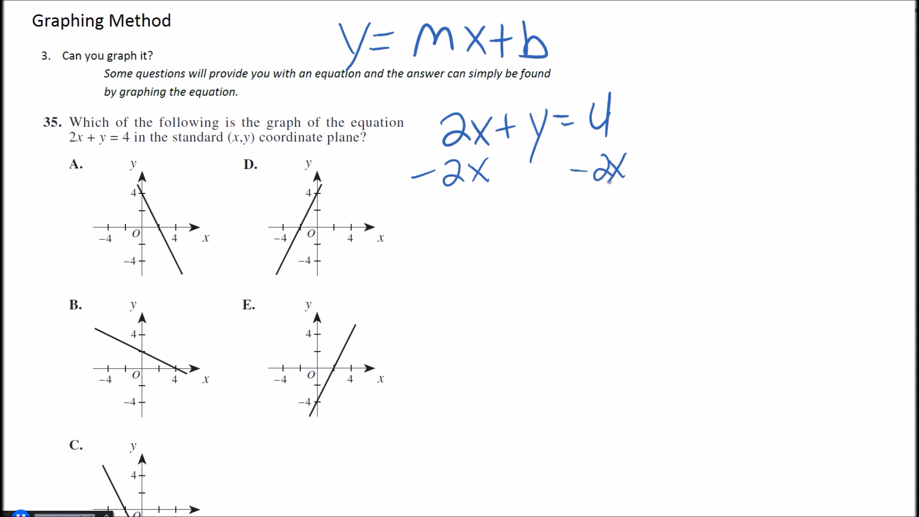
{"action": "left_click_drag", "start_coordinate": [436, 226], "coordinate": [478, 270]}
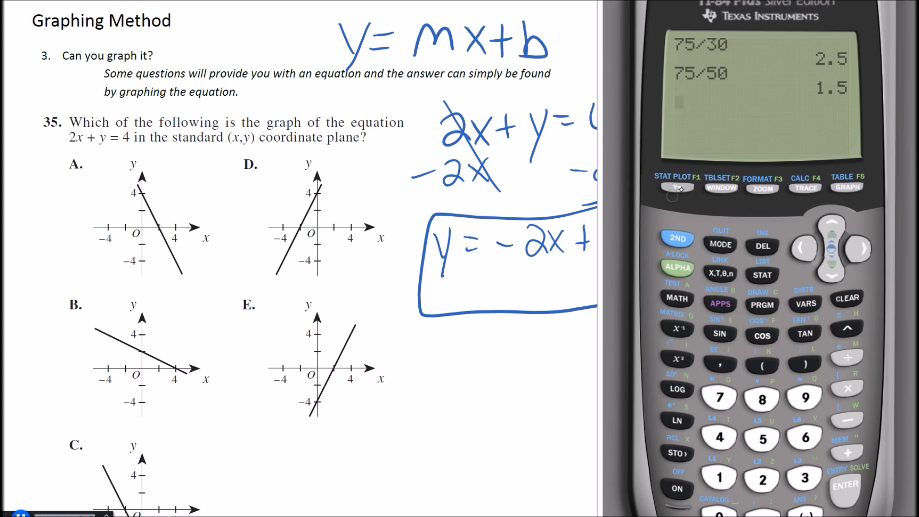
Enter -2X+4 as Y1 in the TI-84 emulator and display its graph
{"action": "left_click", "coordinate": [675, 188]}
{"action": "type", "text": "-2"}
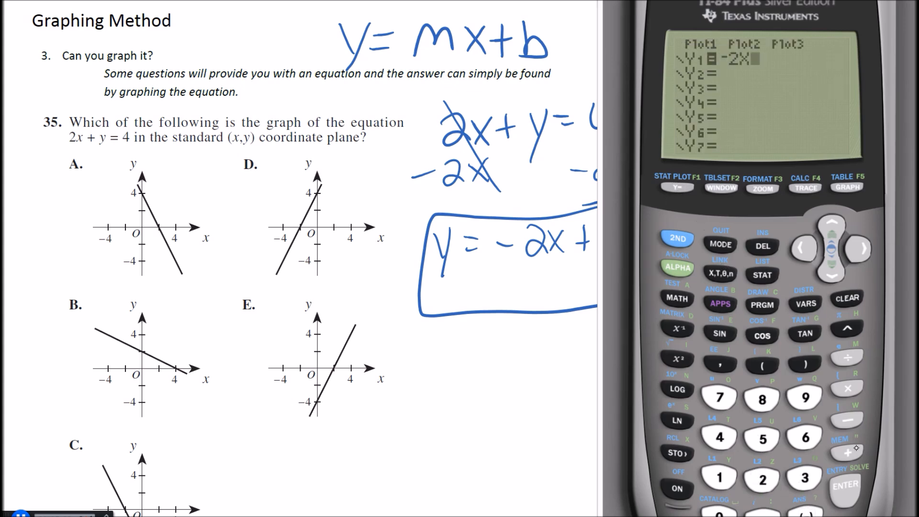
{"action": "type", "text": "+4"}
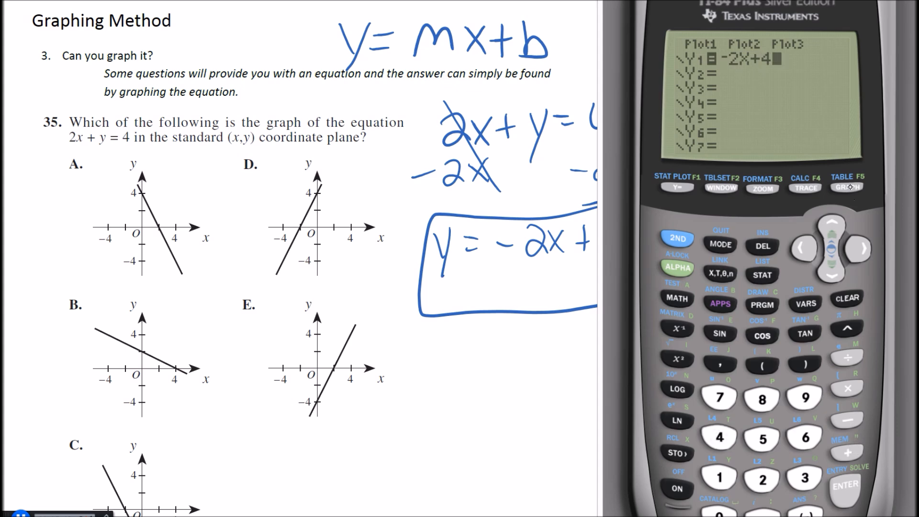
{"action": "left_click", "coordinate": [846, 187]}
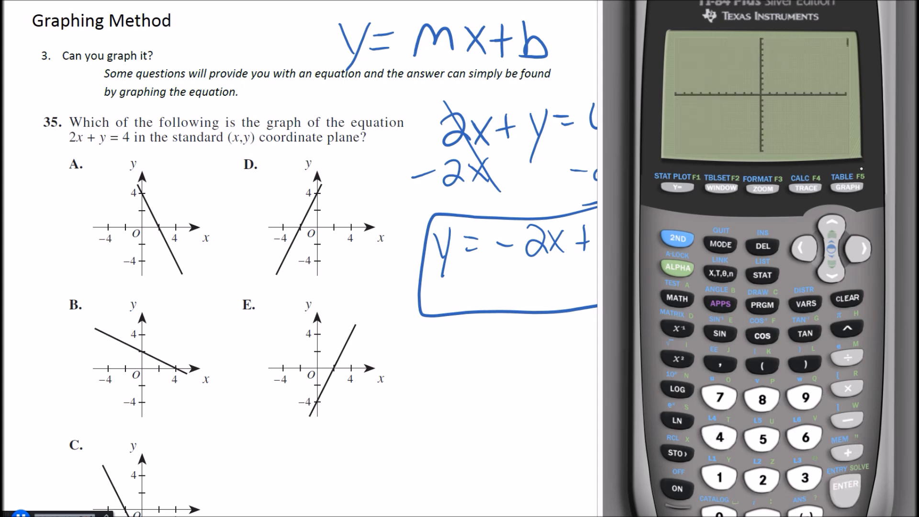
{"action": "left_click", "coordinate": [846, 188]}
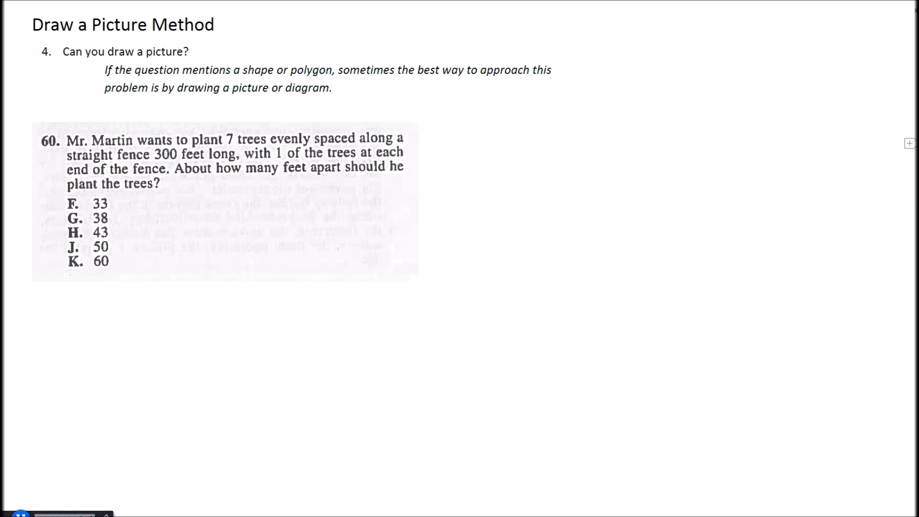
{"action": "mouse_move", "coordinate": [258, 311]}
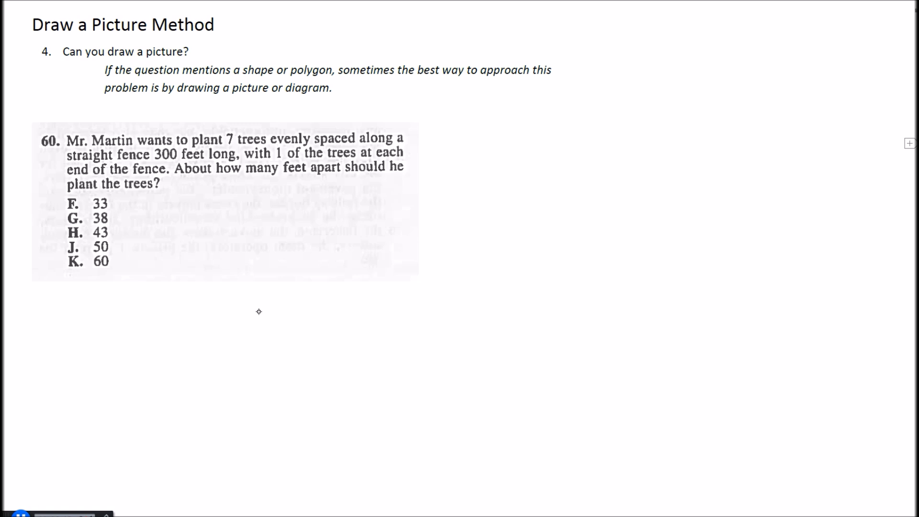
Draw the 300 ft fence with trees 1–7, label each gap x, and write 6x
{"action": "left_click_drag", "start_coordinate": [240, 318], "coordinate": [595, 312]}
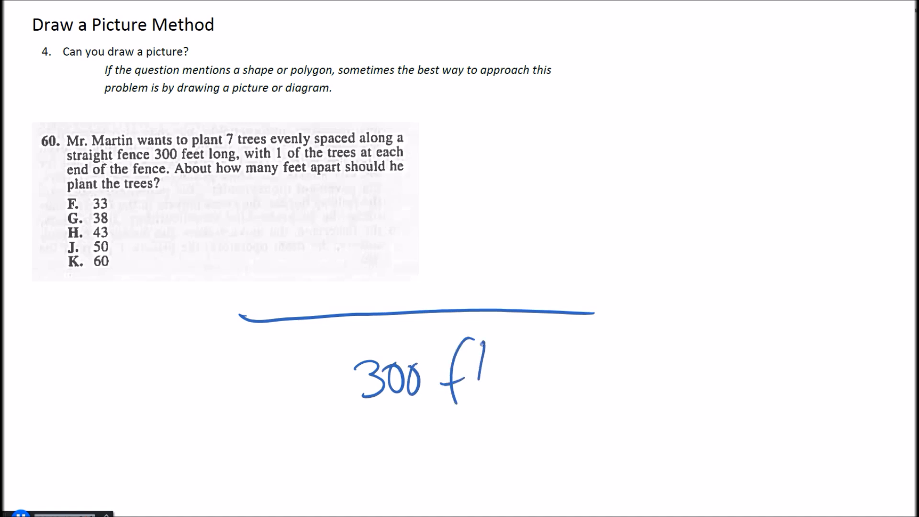
{"action": "left_click_drag", "start_coordinate": [475, 357], "coordinate": [498, 404]}
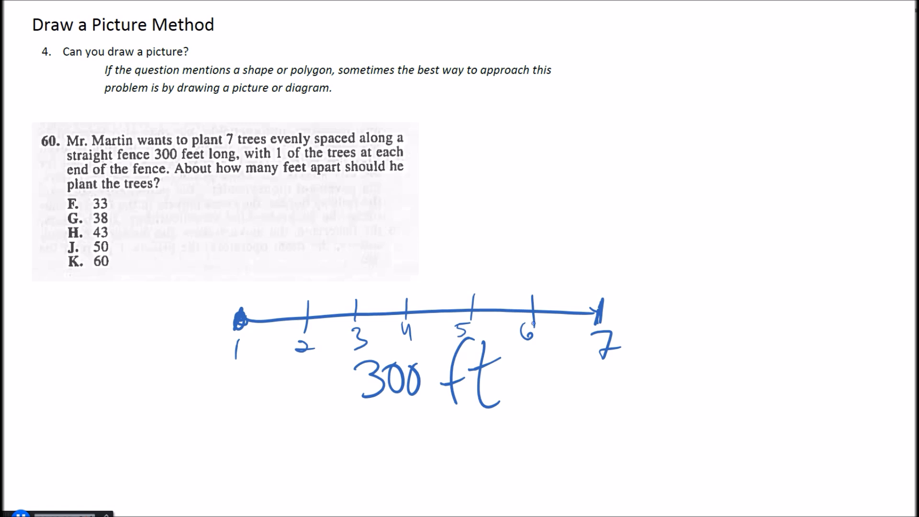
{"action": "left_click_drag", "start_coordinate": [243, 290], "coordinate": [284, 282]}
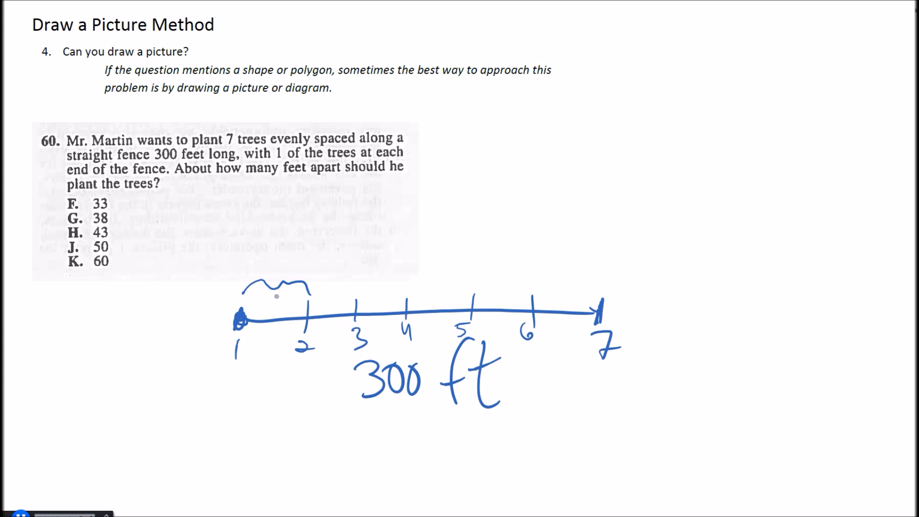
{"action": "left_click_drag", "start_coordinate": [270, 298], "coordinate": [282, 316]}
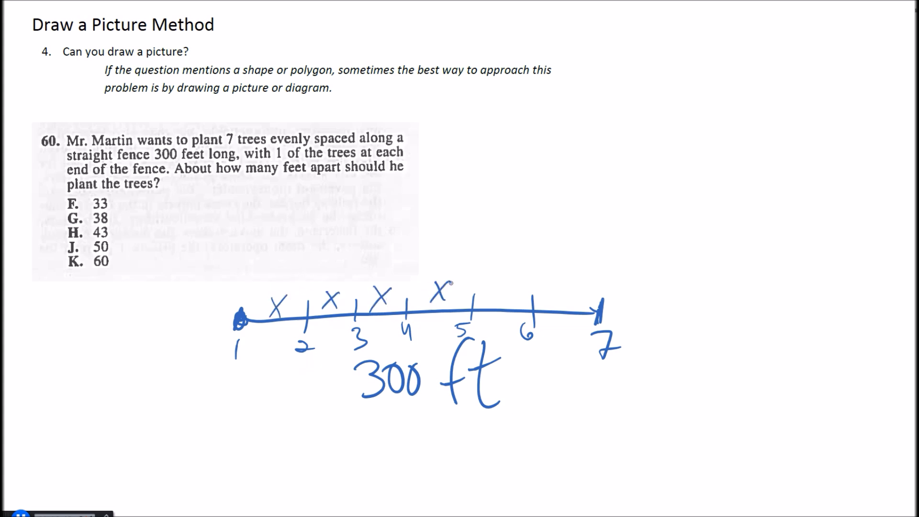
{"action": "left_click_drag", "start_coordinate": [504, 293], "coordinate": [574, 287]}
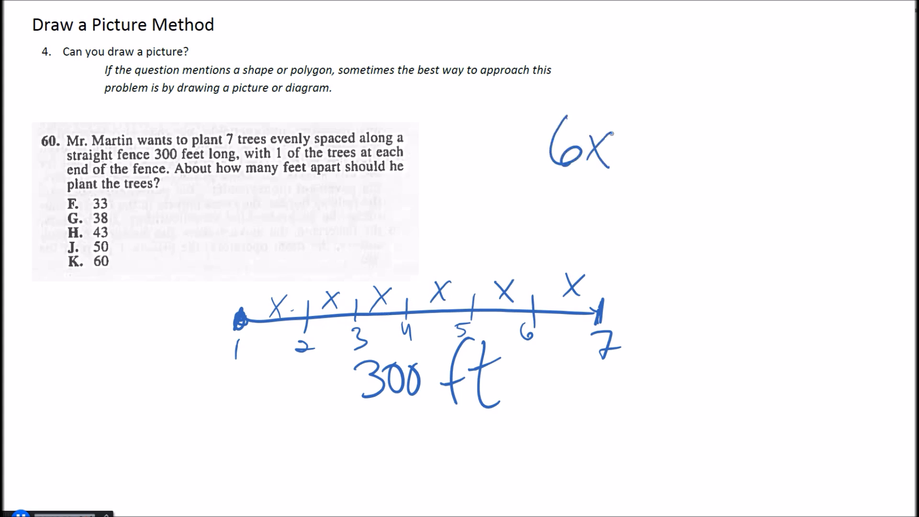
Divide 6x = 300 by 6, box x = 50, and brace the fence
{"action": "left_click_drag", "start_coordinate": [253, 389], "coordinate": [609, 389]}
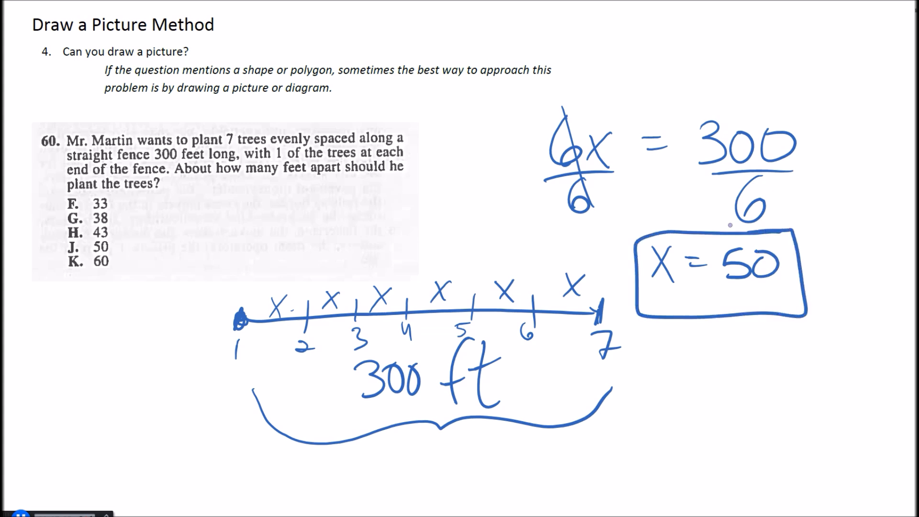
{"action": "left_click_drag", "start_coordinate": [76, 235], "coordinate": [106, 240]}
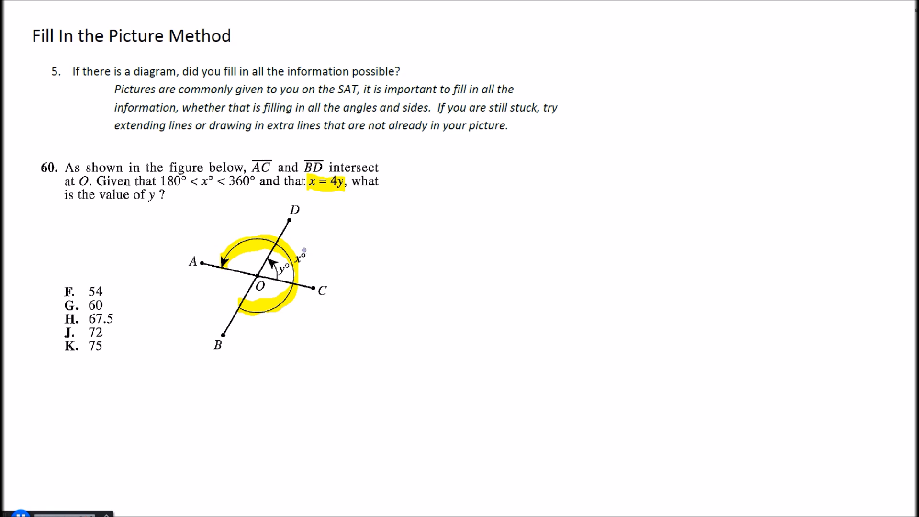
Label angle x as 4y and mark angle y and its opposite angle in green
{"action": "left_click_drag", "start_coordinate": [299, 246], "coordinate": [328, 270]}
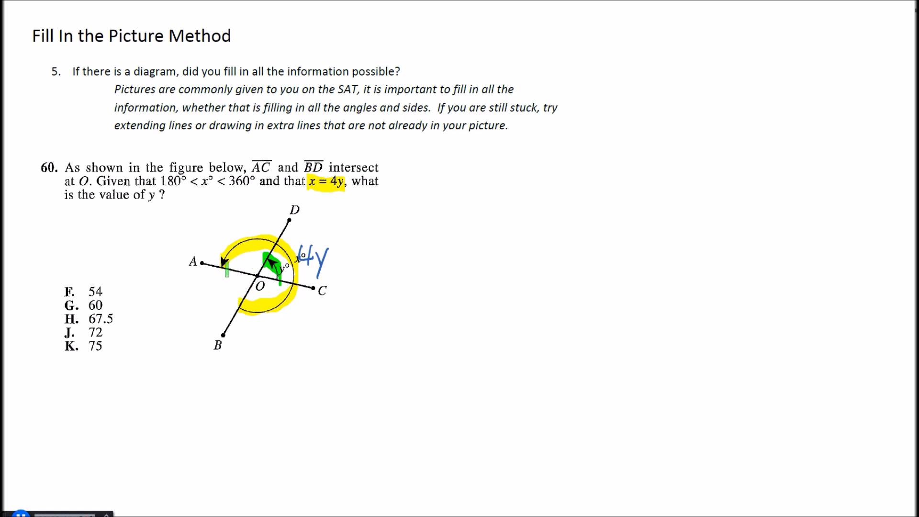
{"action": "left_click_drag", "start_coordinate": [225, 264], "coordinate": [234, 305]}
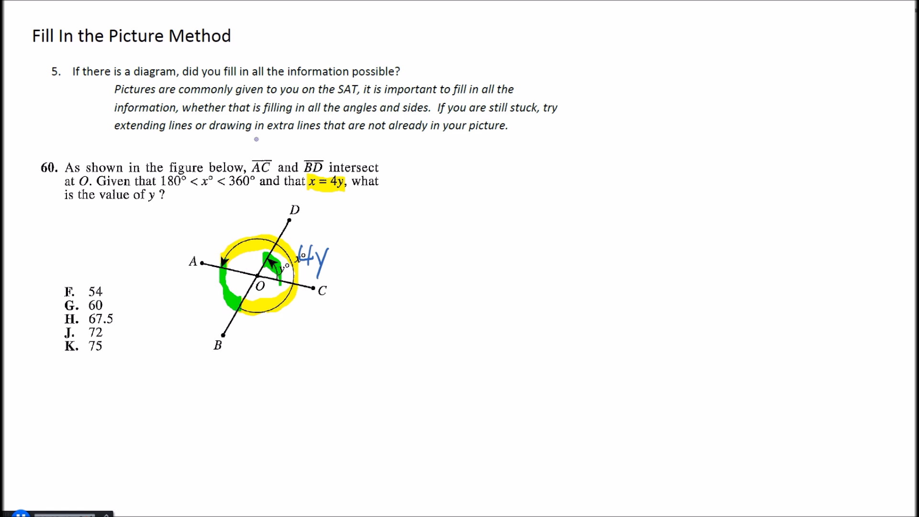
{"action": "left_click_drag", "start_coordinate": [212, 287], "coordinate": [202, 314]}
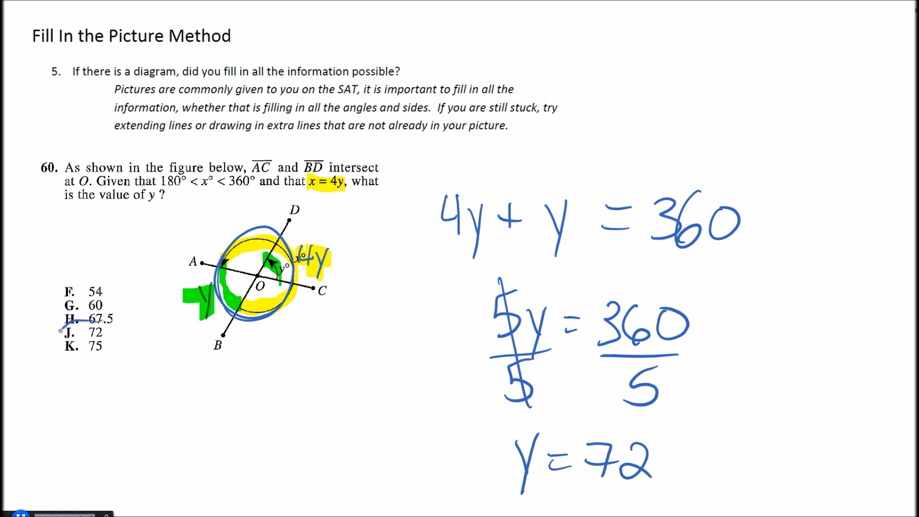
Circle answer choice J, 72, matching y = 72
{"action": "left_click_drag", "start_coordinate": [55, 328], "coordinate": [120, 337]}
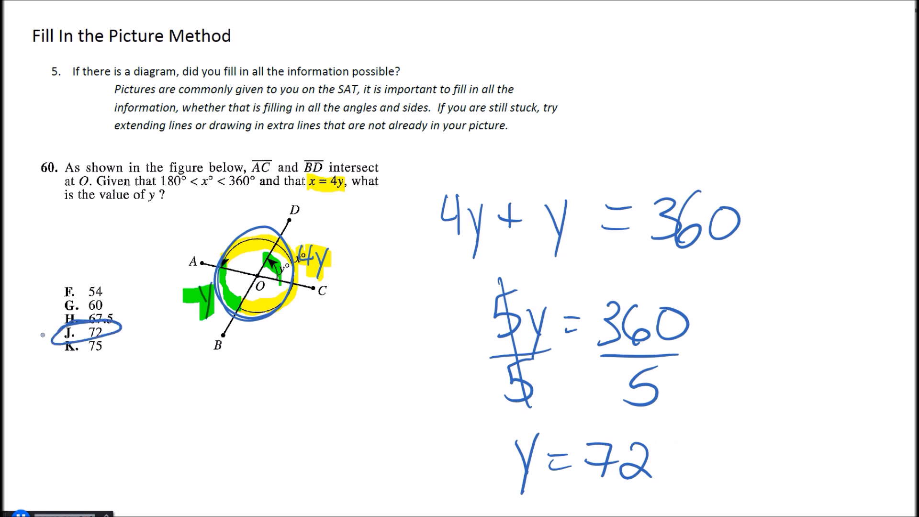